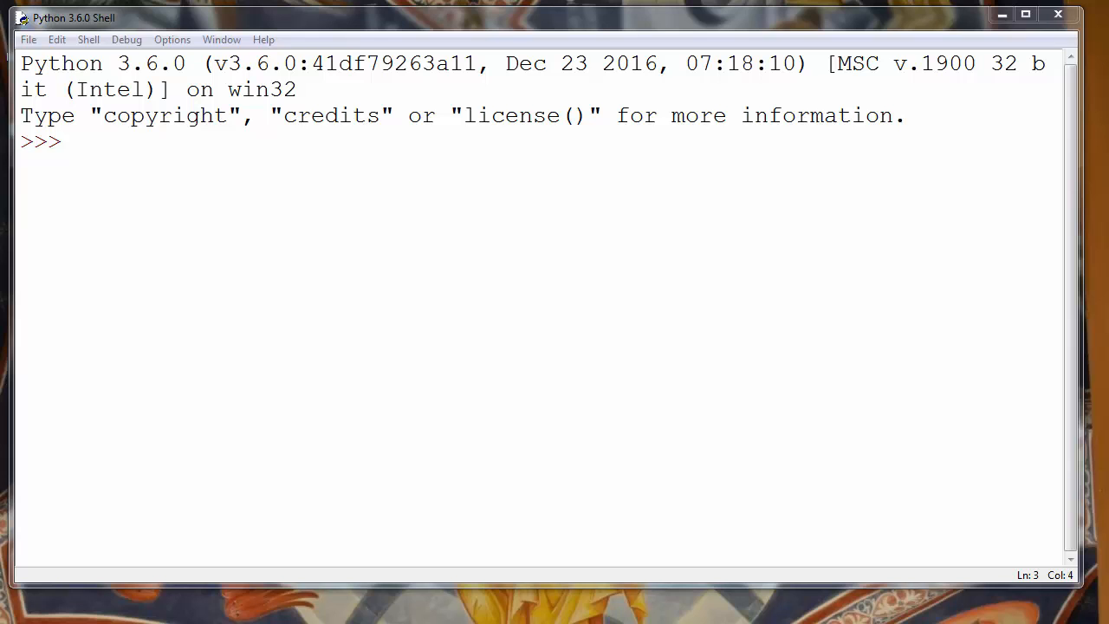
mouse_move(113, 43)
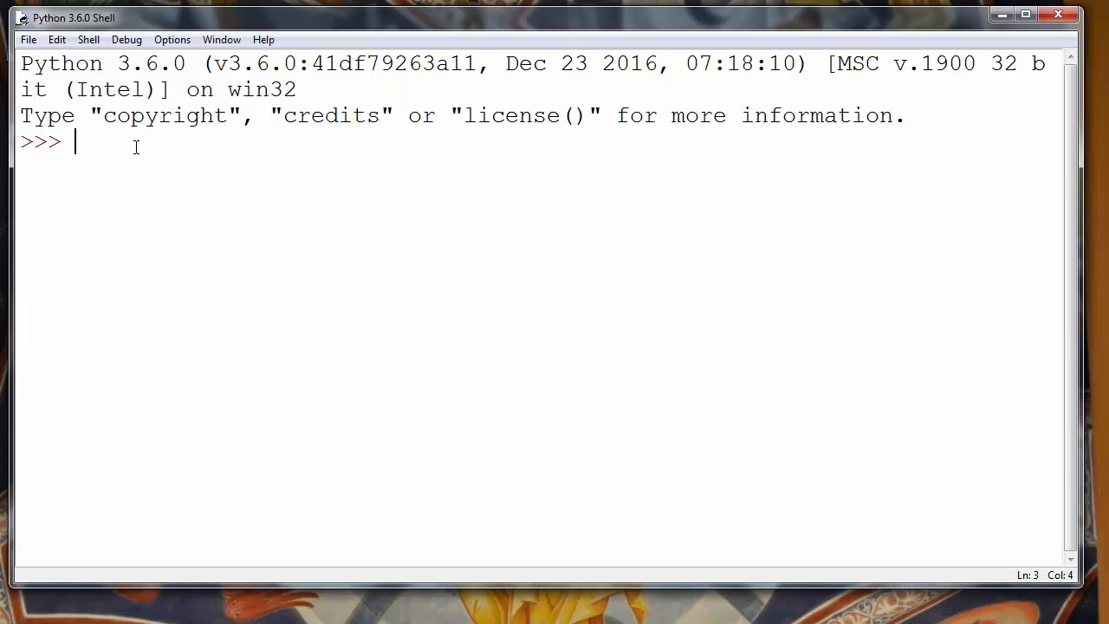
- Evaluate 2345 in the shell, then type an empty int() call at the next prompt
text(2)
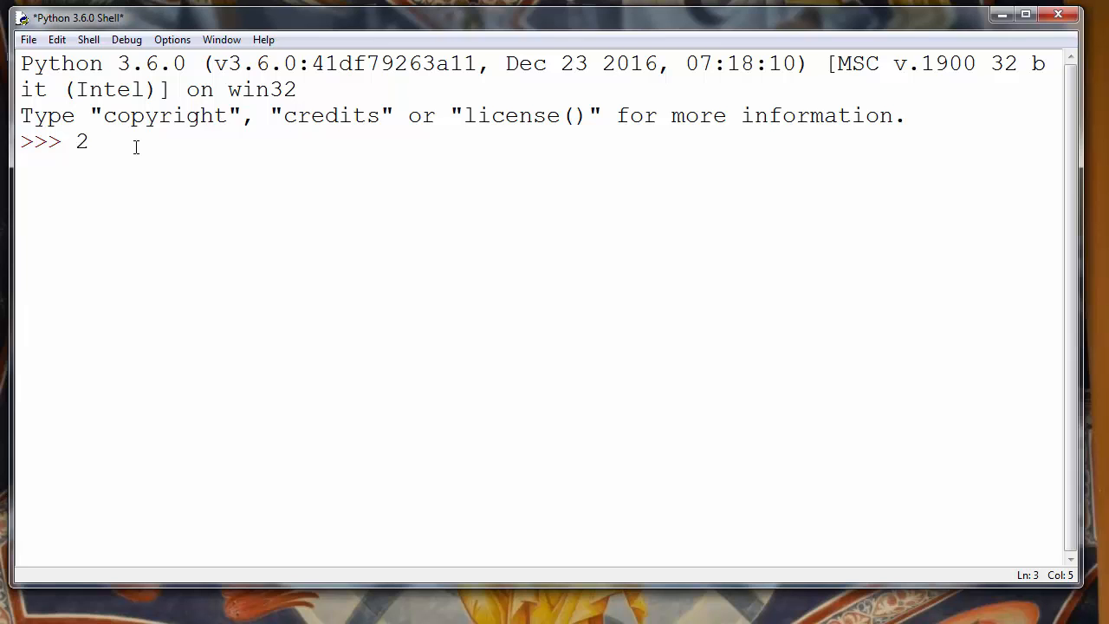
text(34)
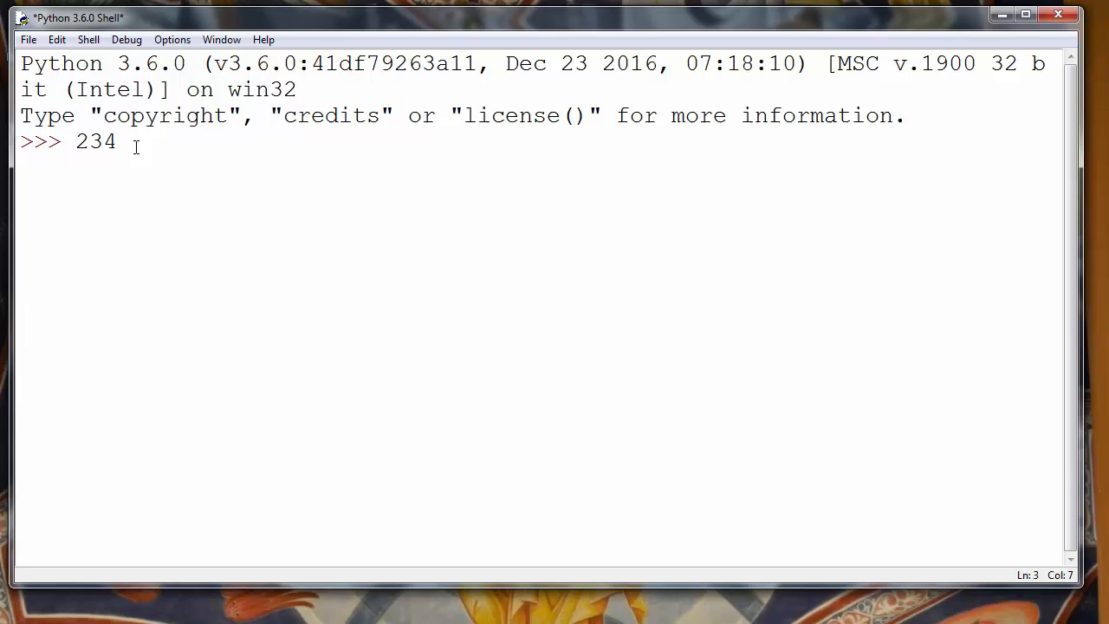
text(5)
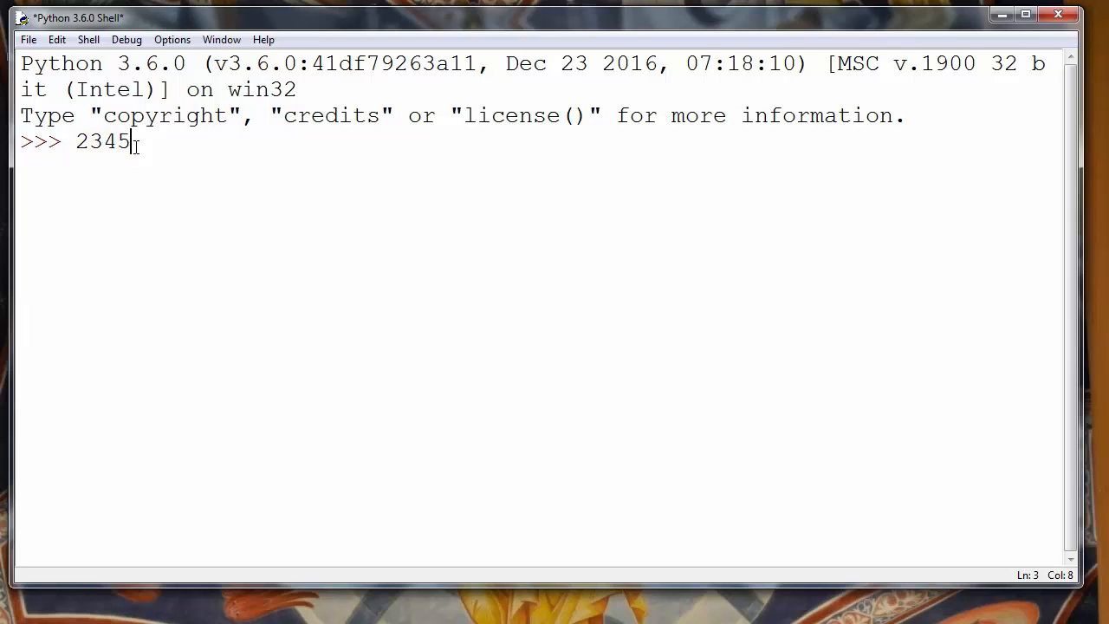
text(i)
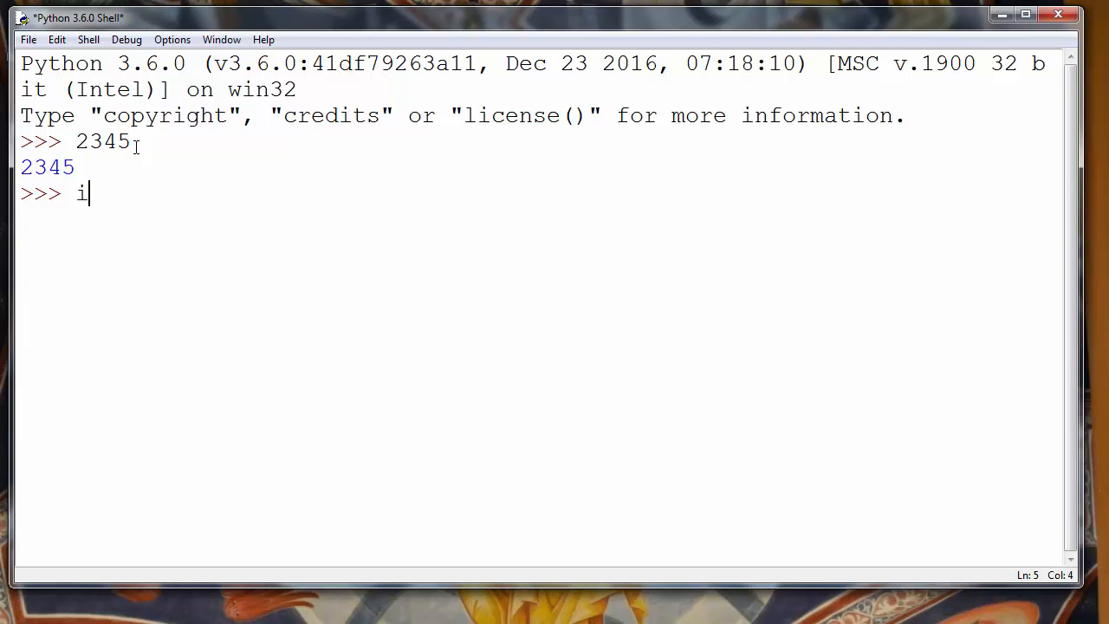
text(nt())
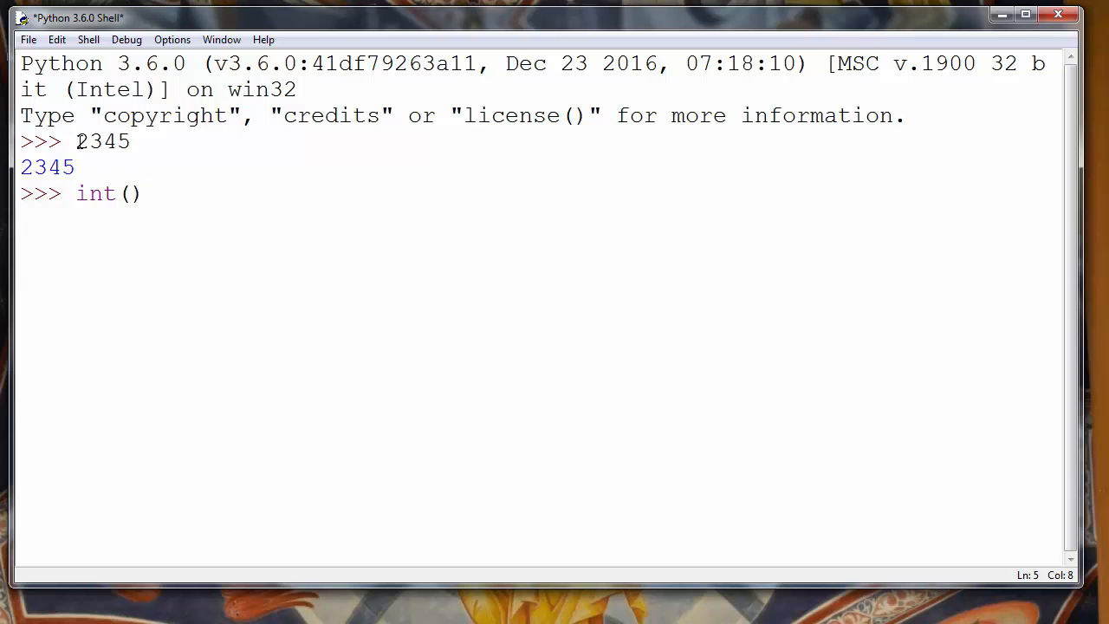
- Paste 2345 into int(), run int(2345) to get 2345, and select 2345
right_click(95, 141)
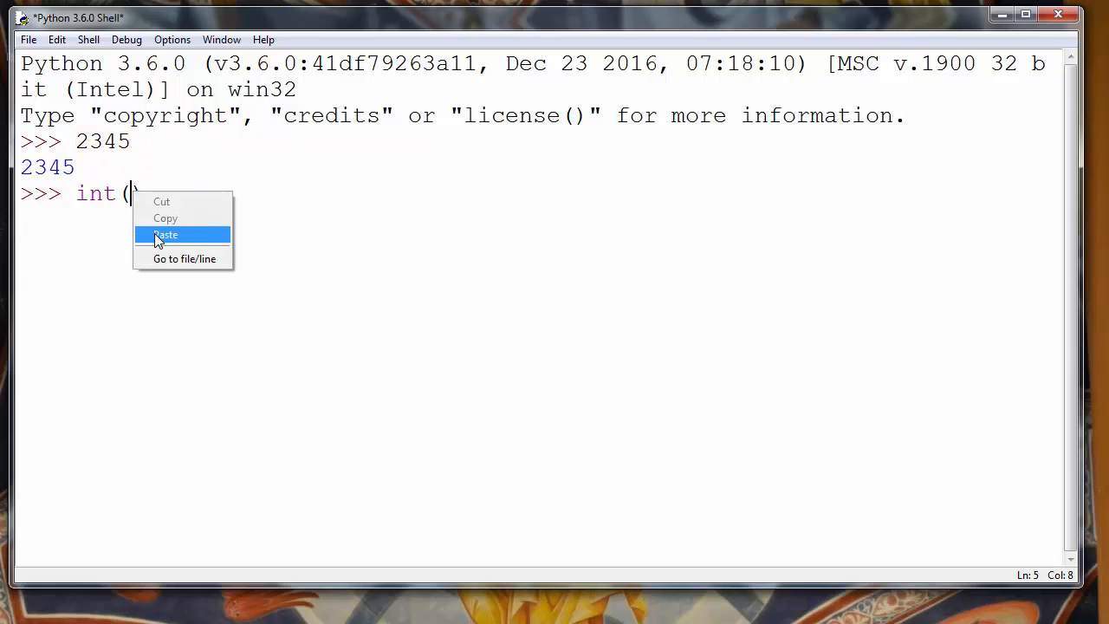
click(165, 234)
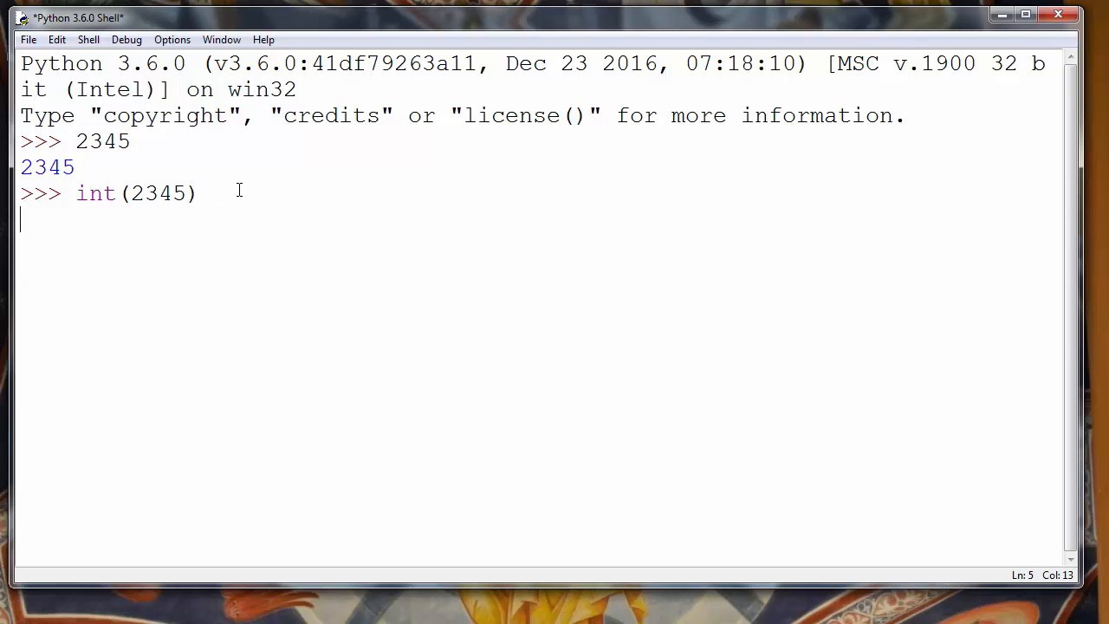
key(Return)
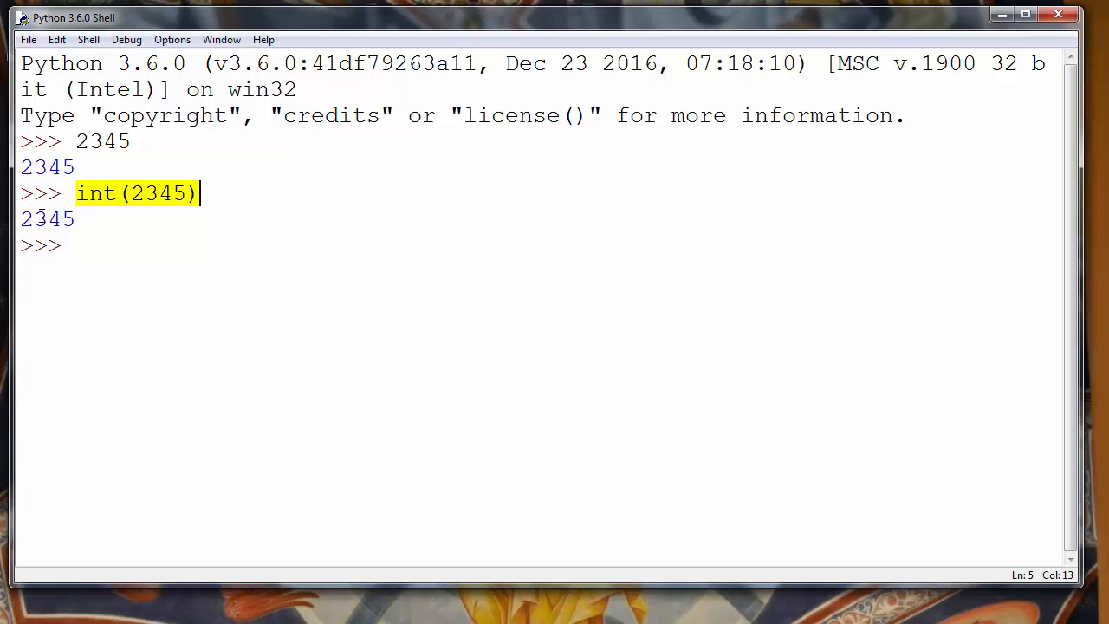
mouse_move(133, 192)
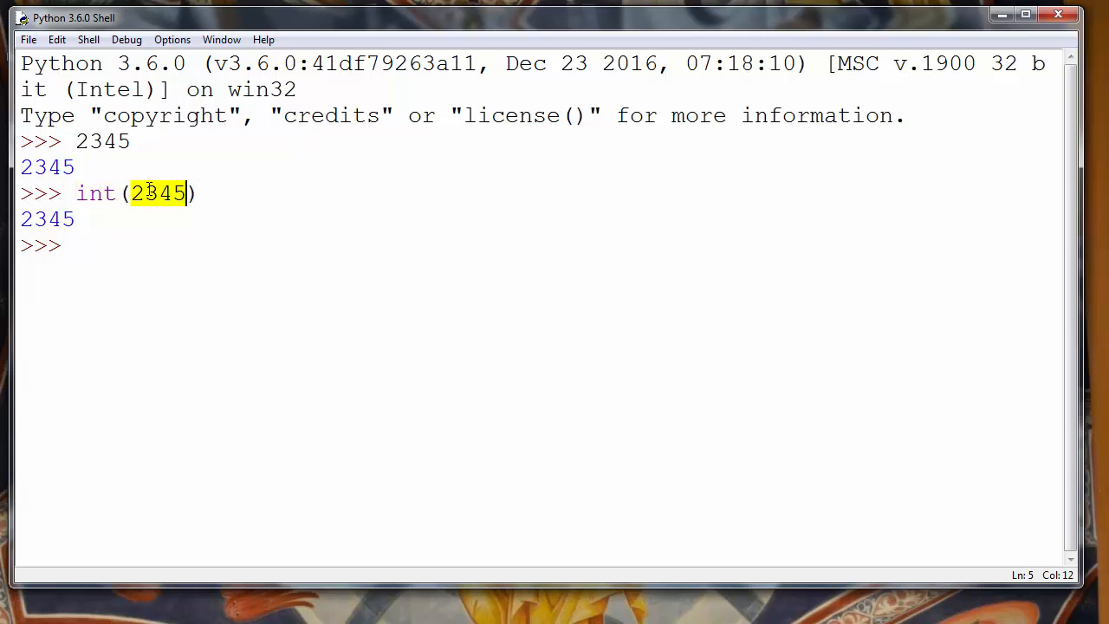
click(130, 245)
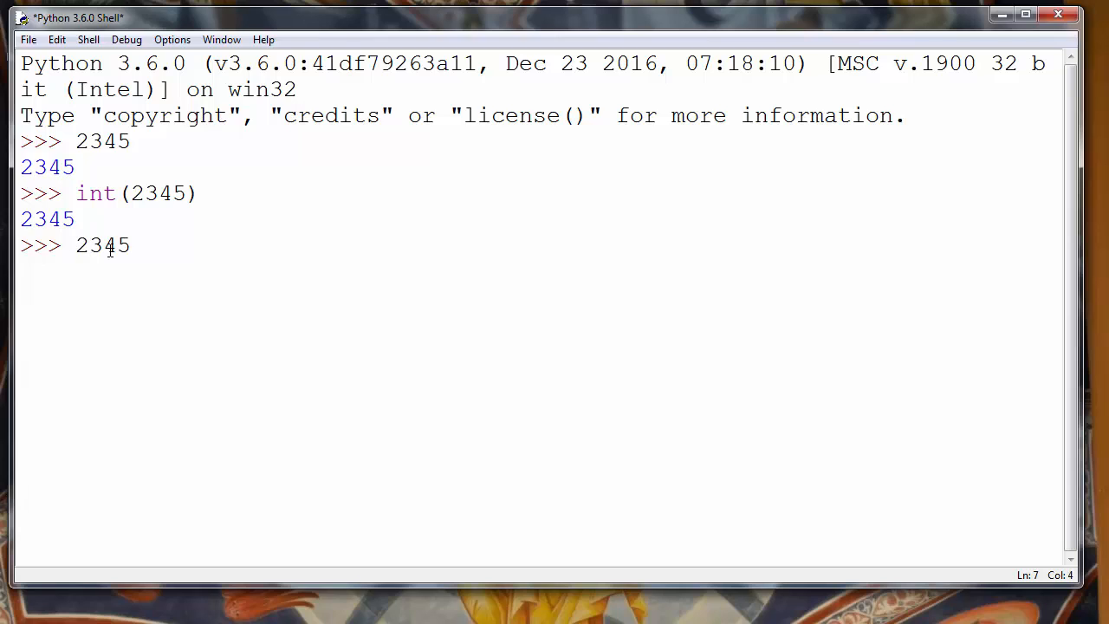
- Prefix 2345 with 0o and evaluate 0o2345, which returns 1253
text(0)
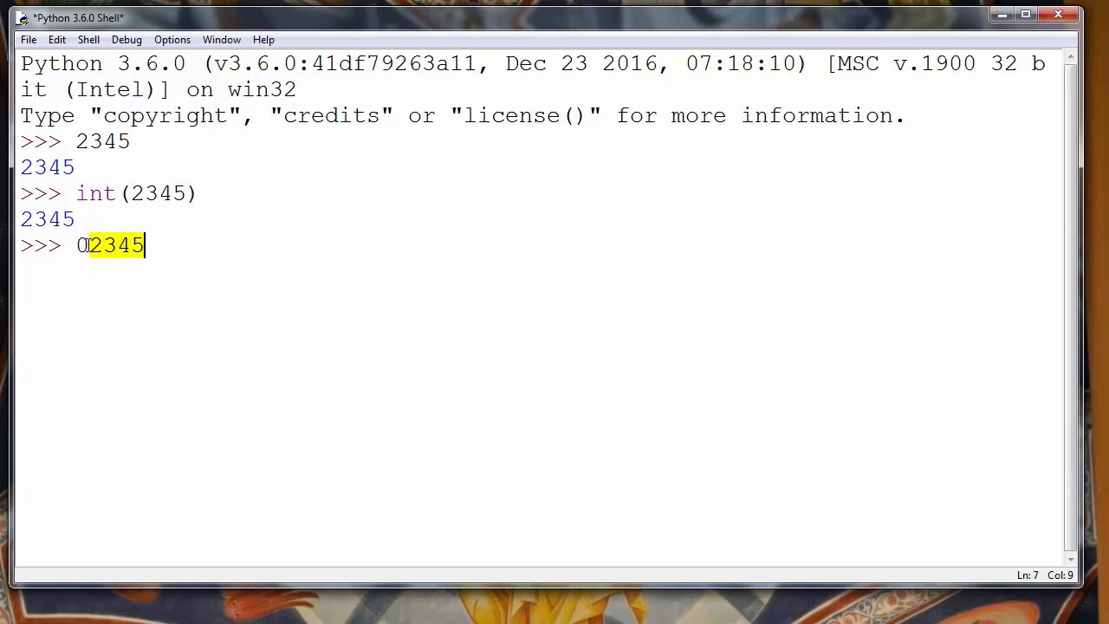
click(97, 245)
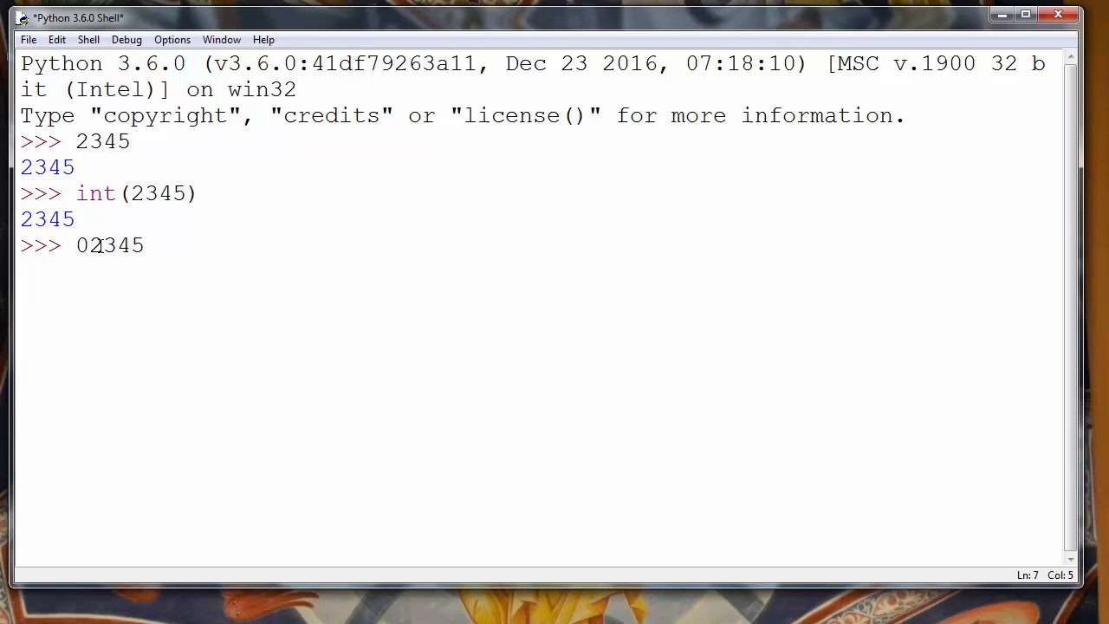
text(o)
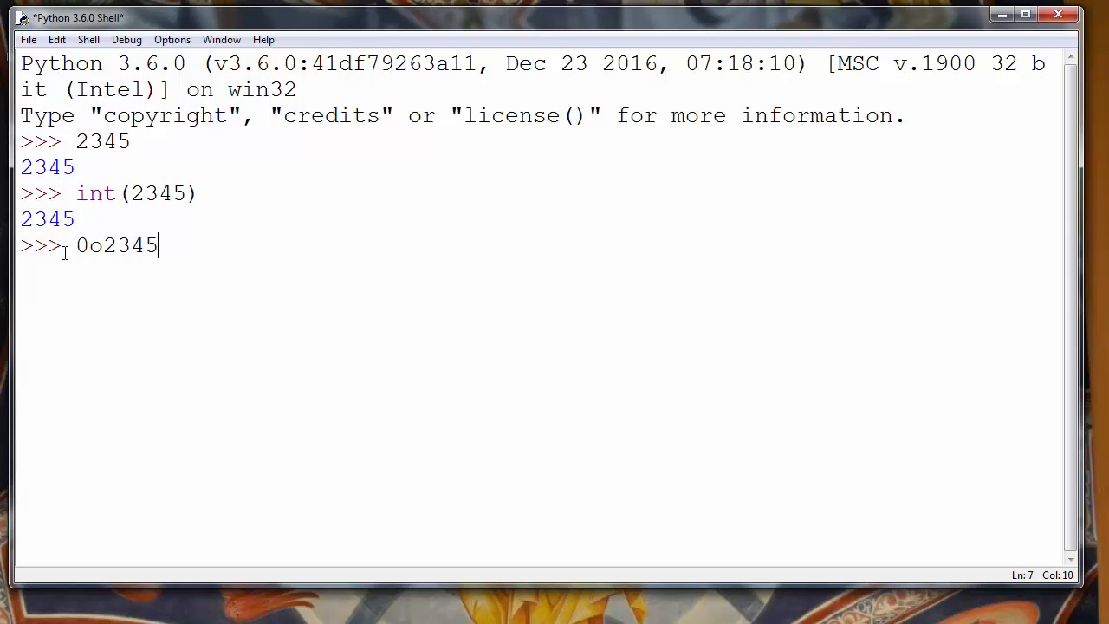
double_click(116, 245)
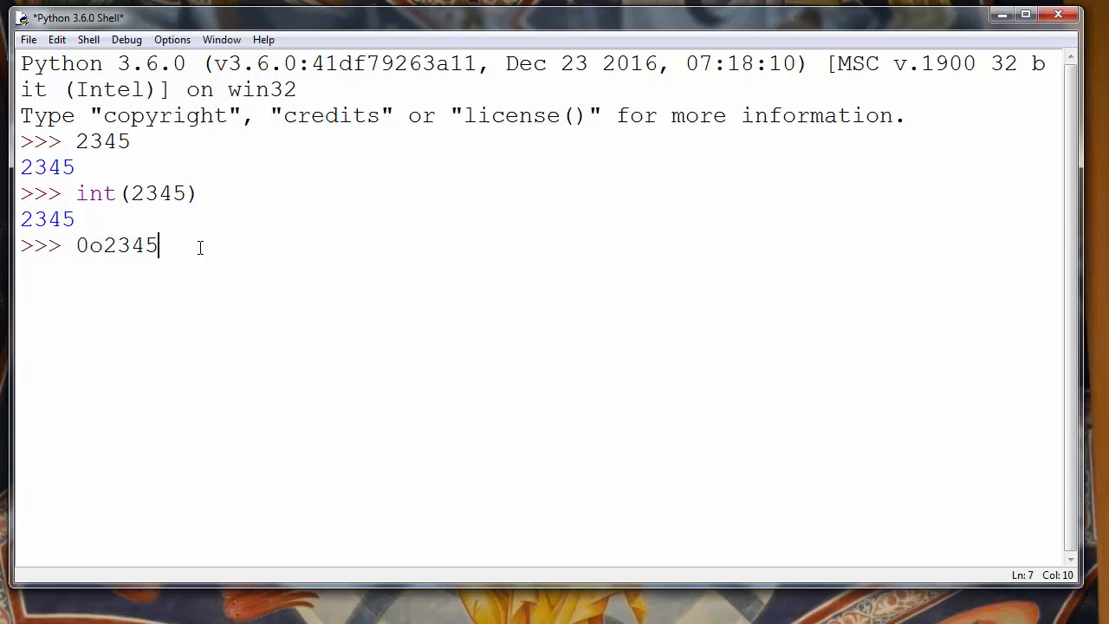
key(Return)
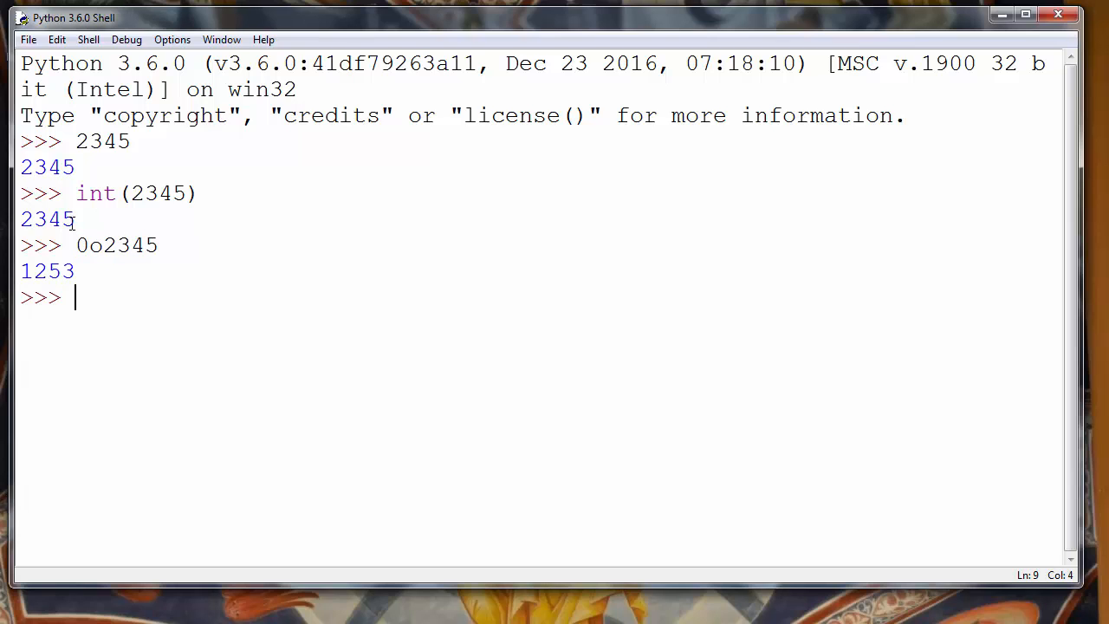
double_click(116, 245)
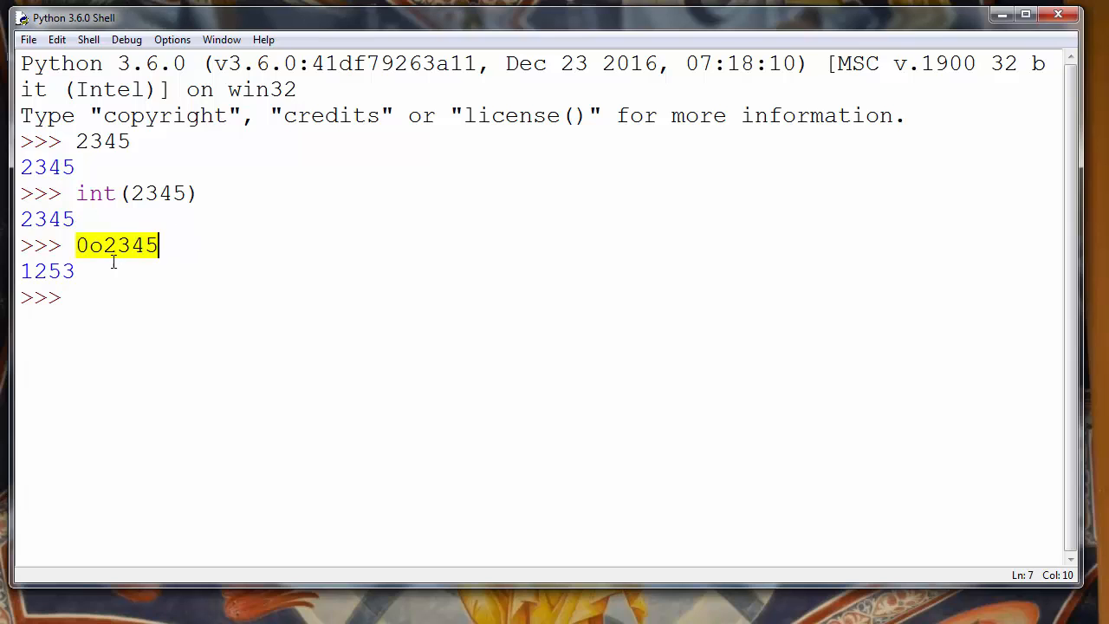
click(47, 270)
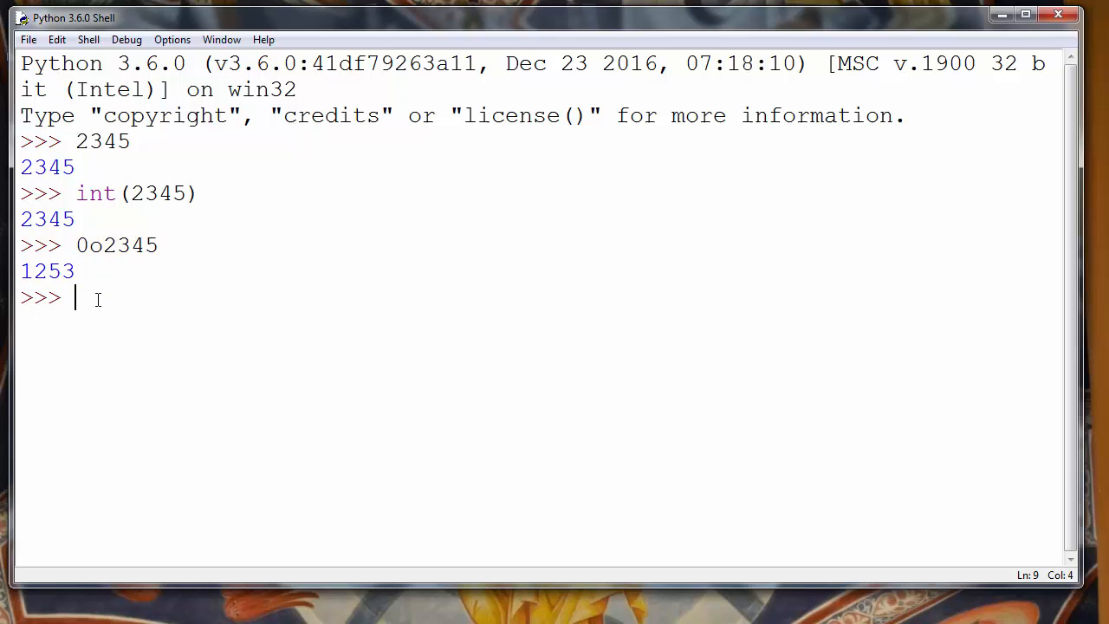
- Paste 0o2345 into a new int() call and run it, returning 1253
text(int())
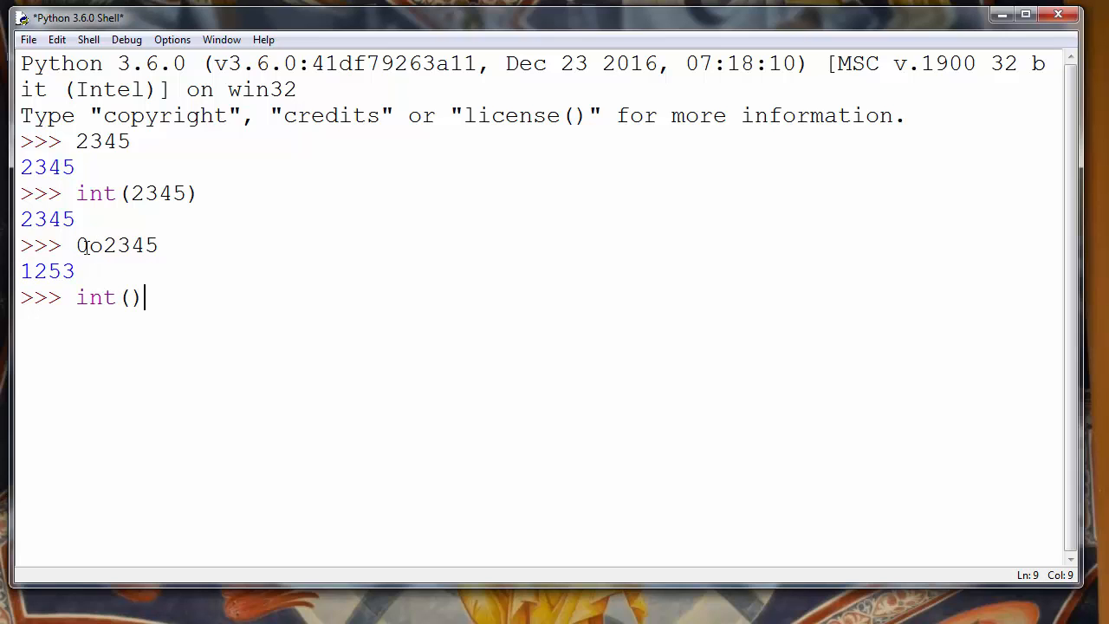
right_click(117, 245)
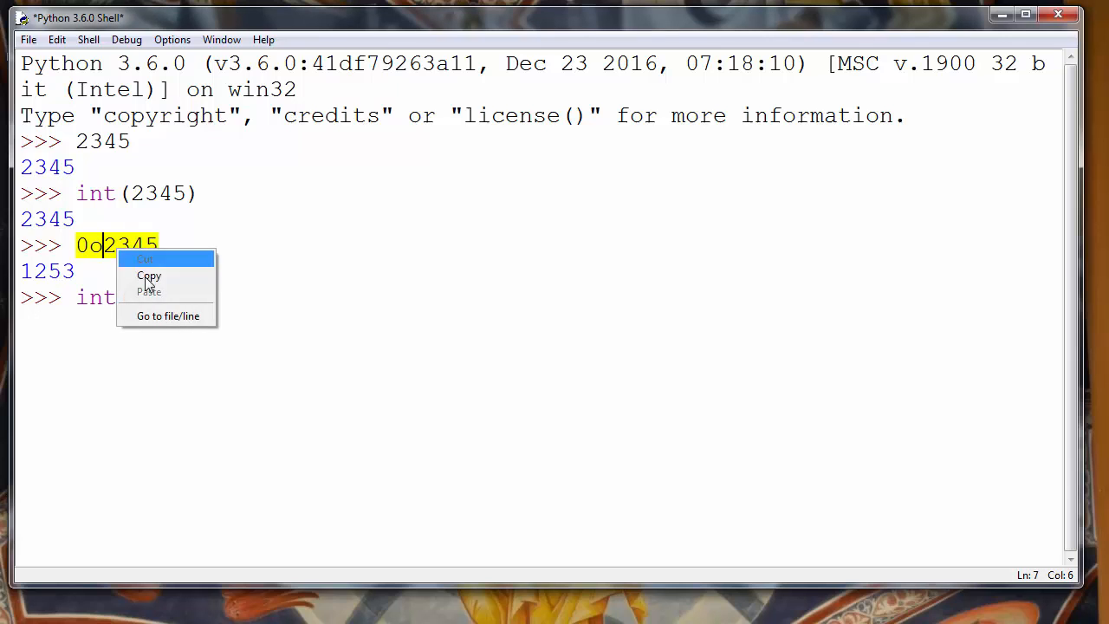
right_click(134, 297)
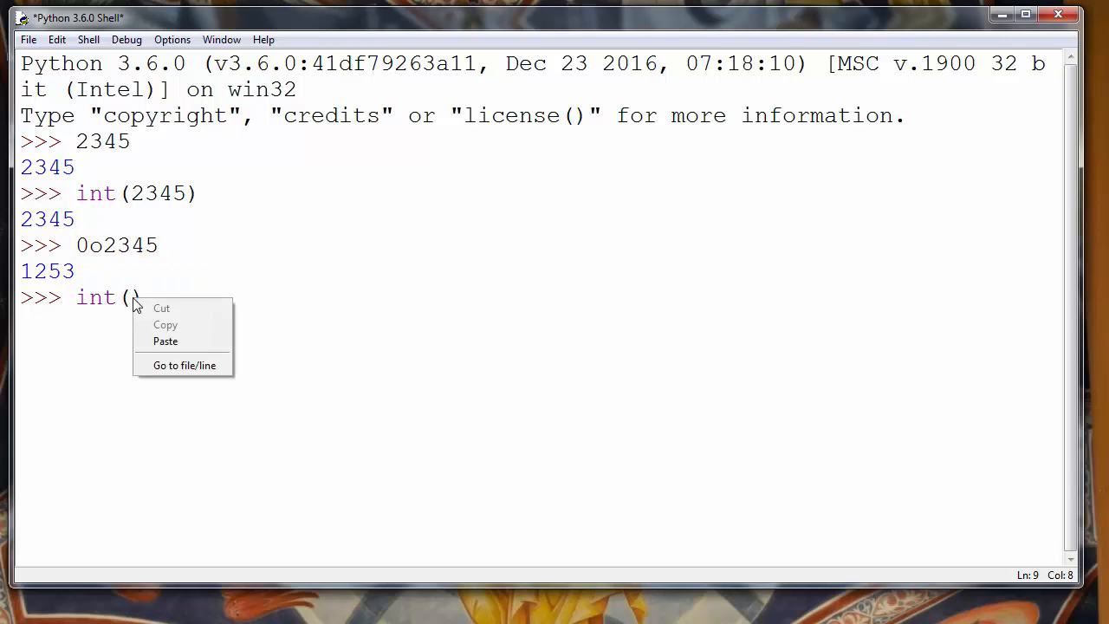
click(165, 341)
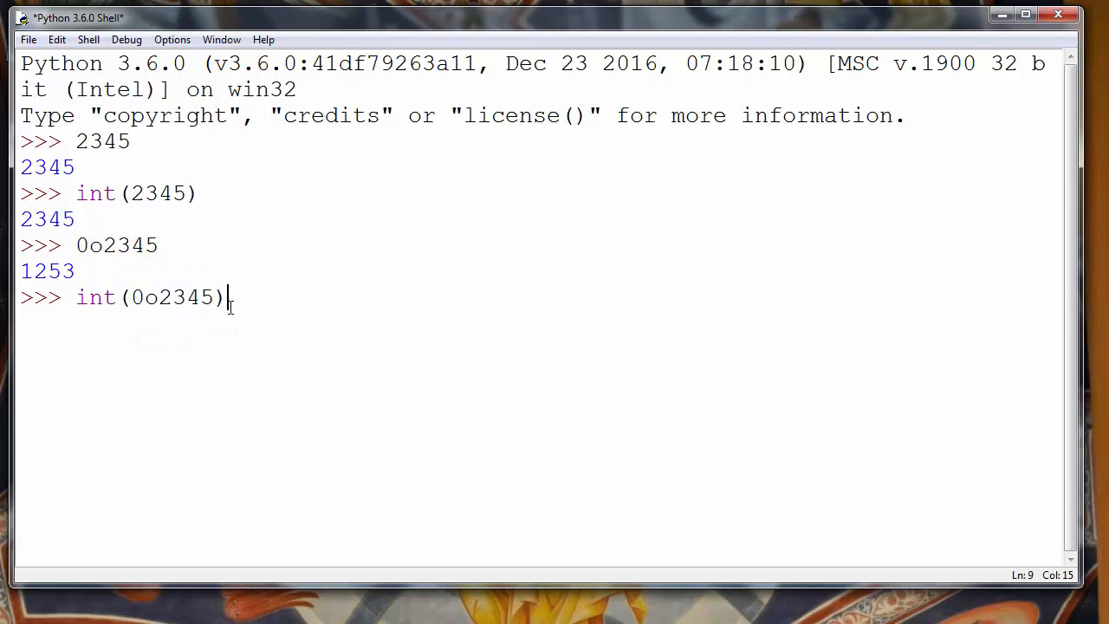
mouse_move(353, 304)
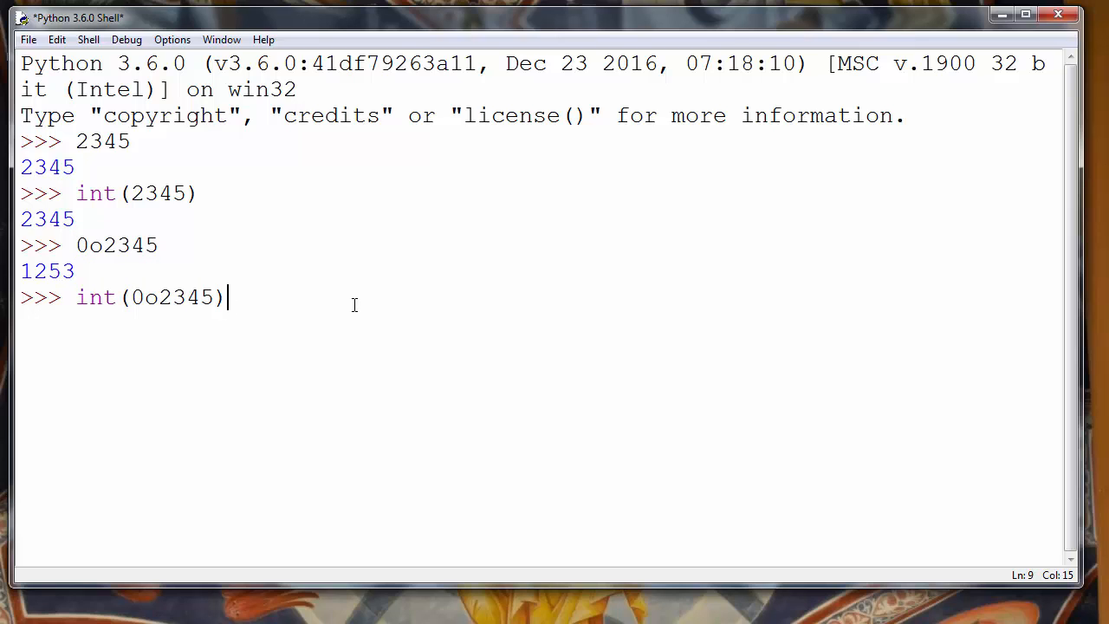
key(Return)
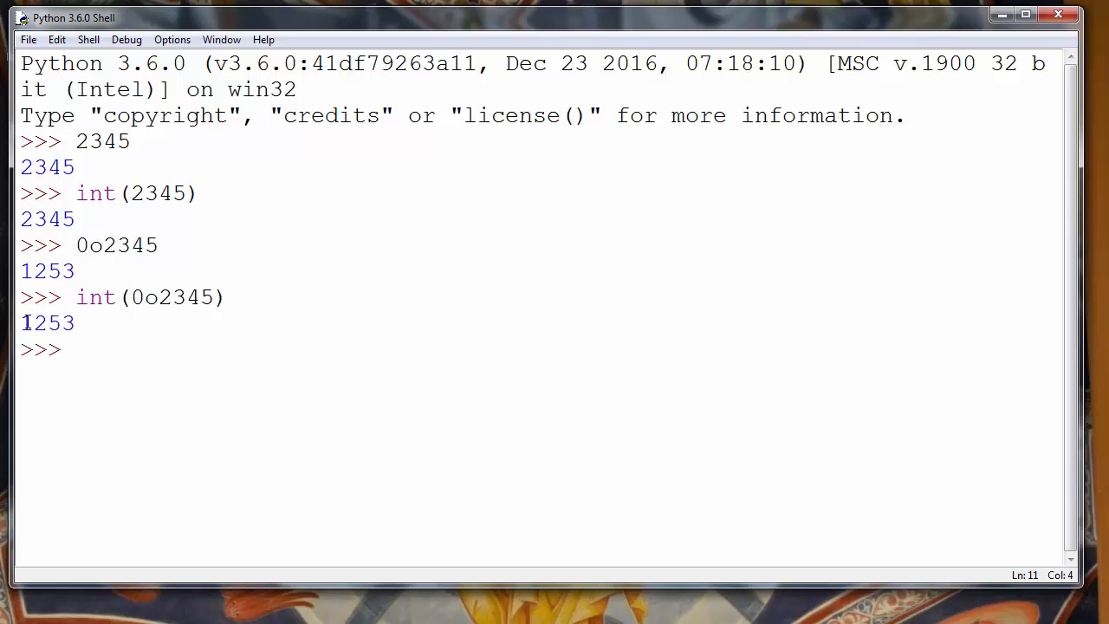
double_click(46, 322)
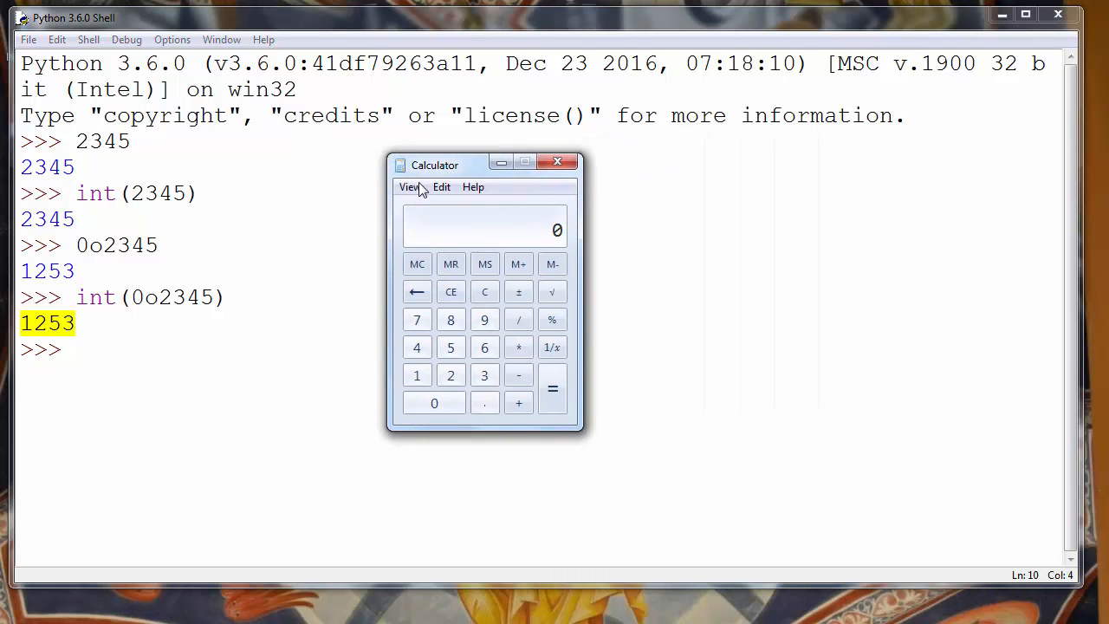
- In Calculator's programmer mode, enter octal 2345 and switch to Dec to read 1253
click(410, 187)
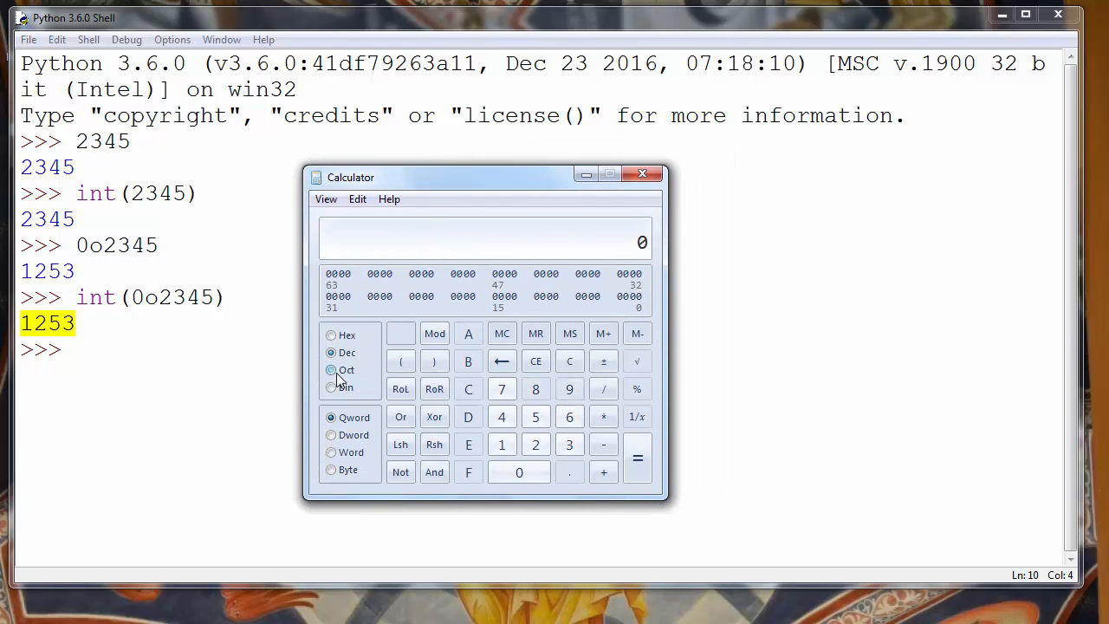
click(330, 370)
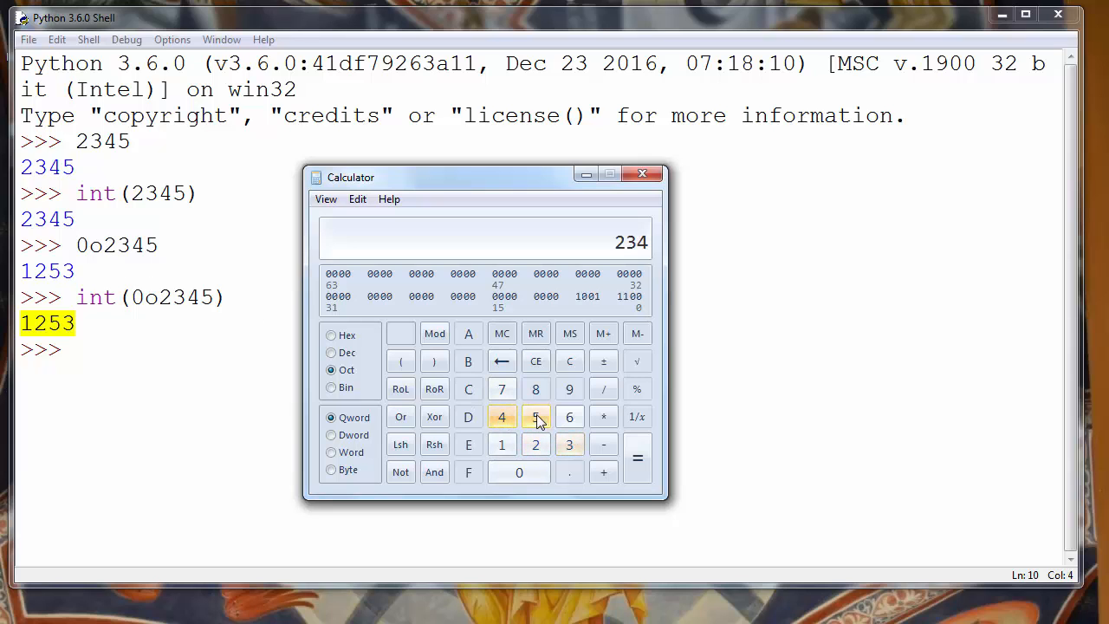
click(535, 416)
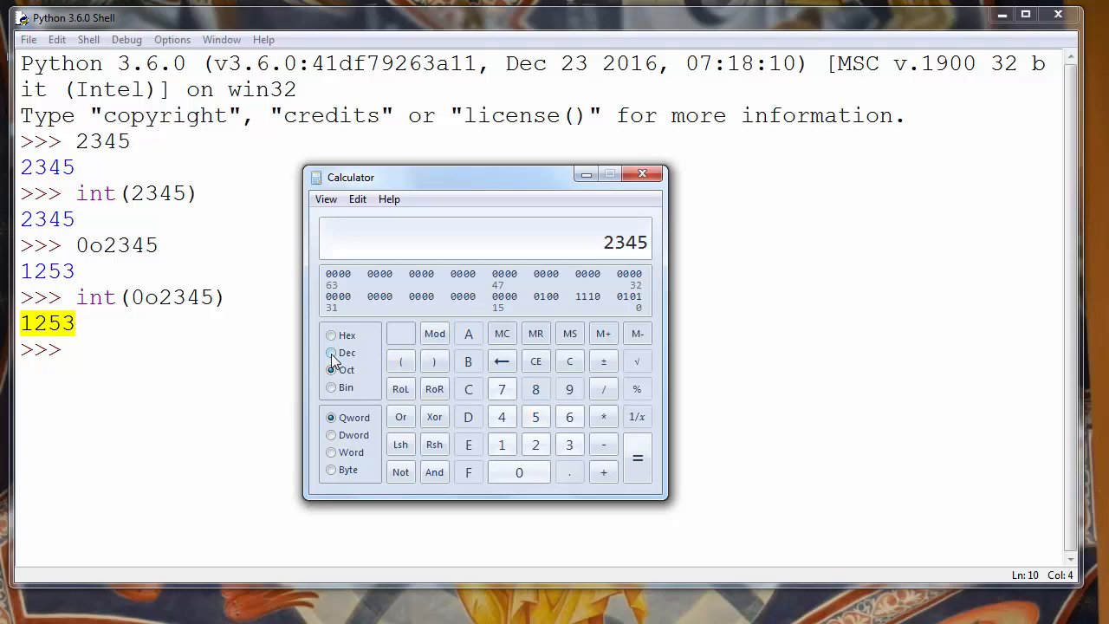
click(330, 353)
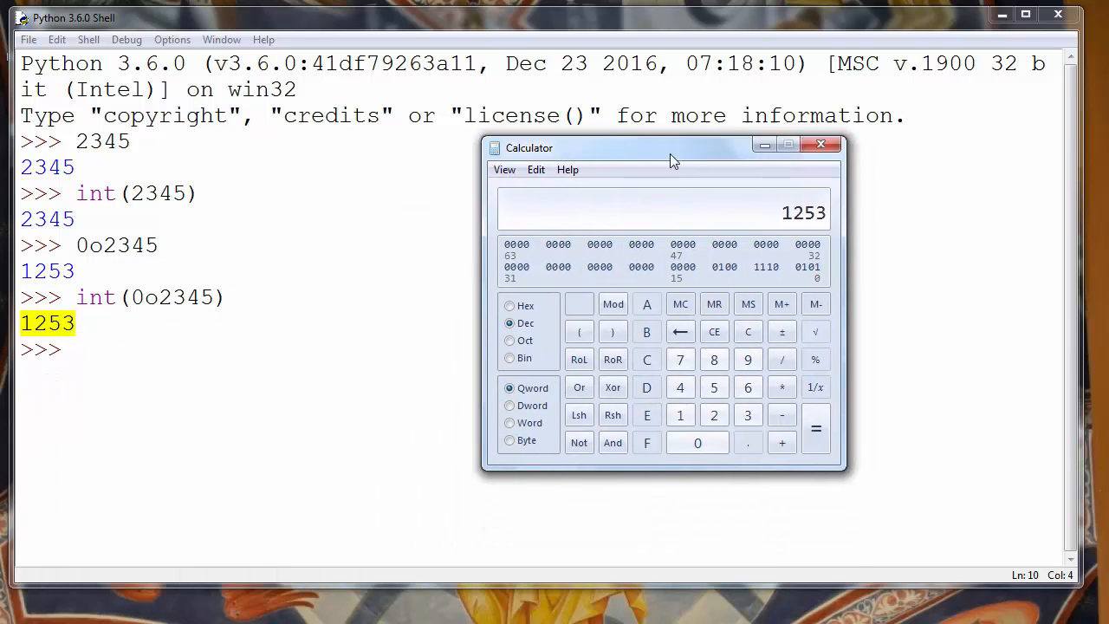
- Move the Calculator window aside, then close Calculator
drag(674, 147, 477, 185)
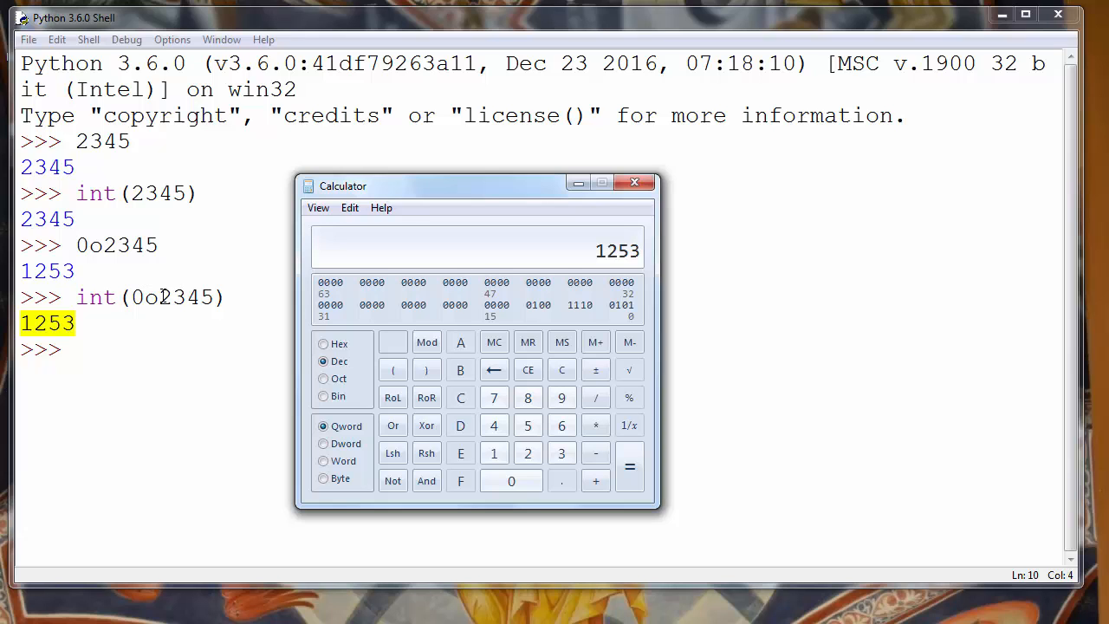
click(634, 182)
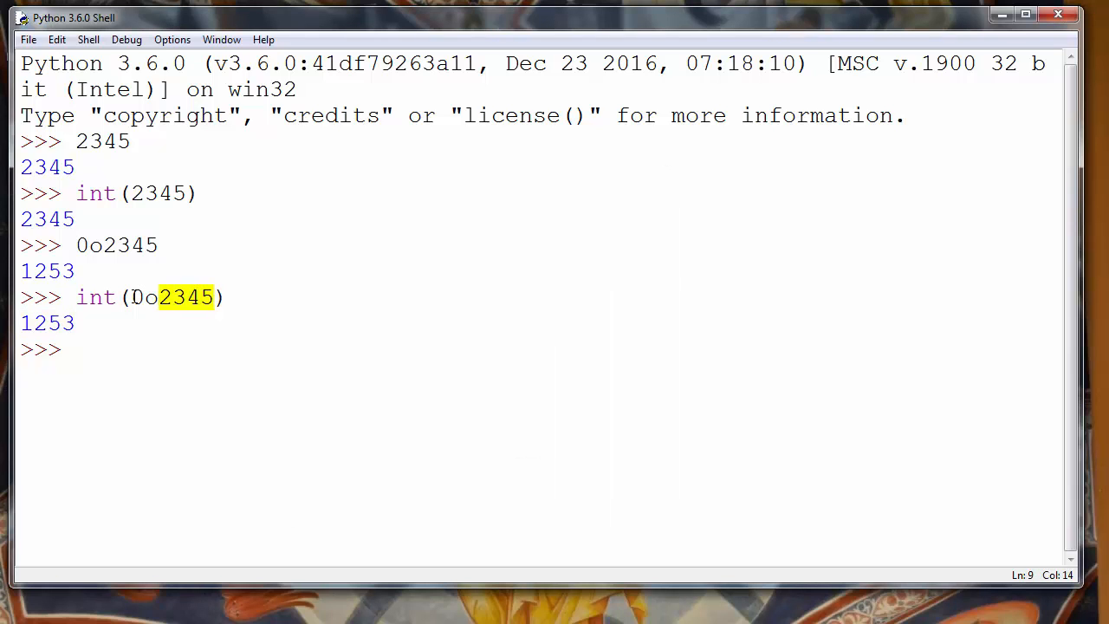